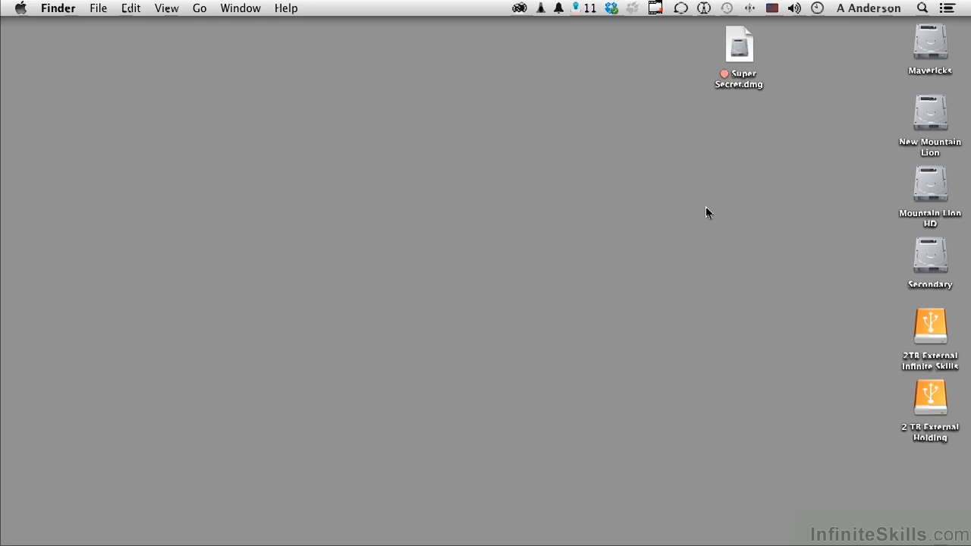
mouse_move(729, 97)
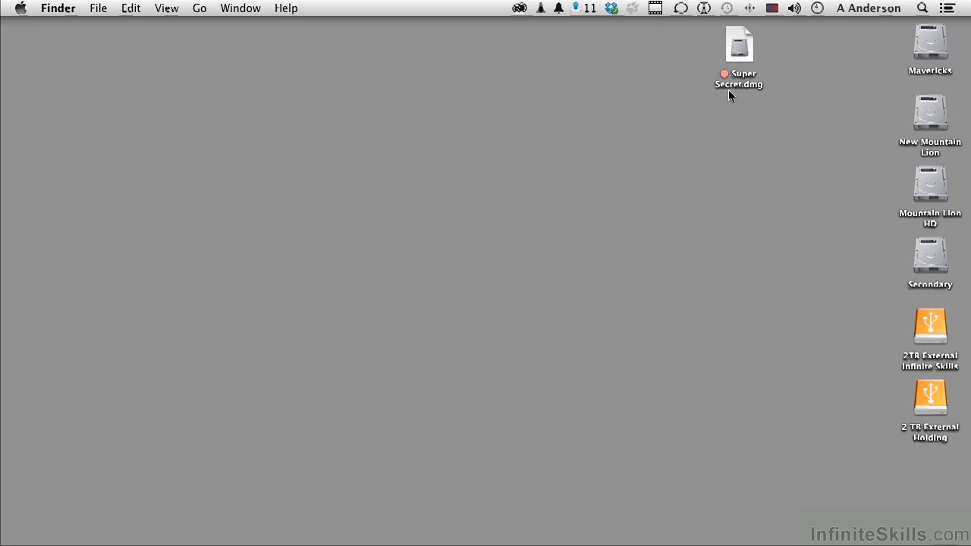
Unlock Super Secret.dmg with its password and eject the mounted SuperSecret volume
double_click(737, 43)
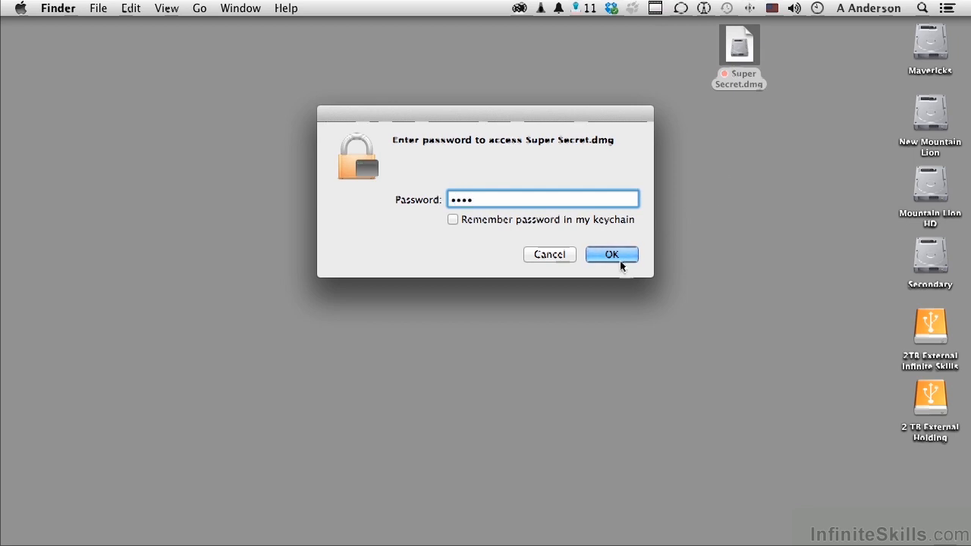
click(613, 255)
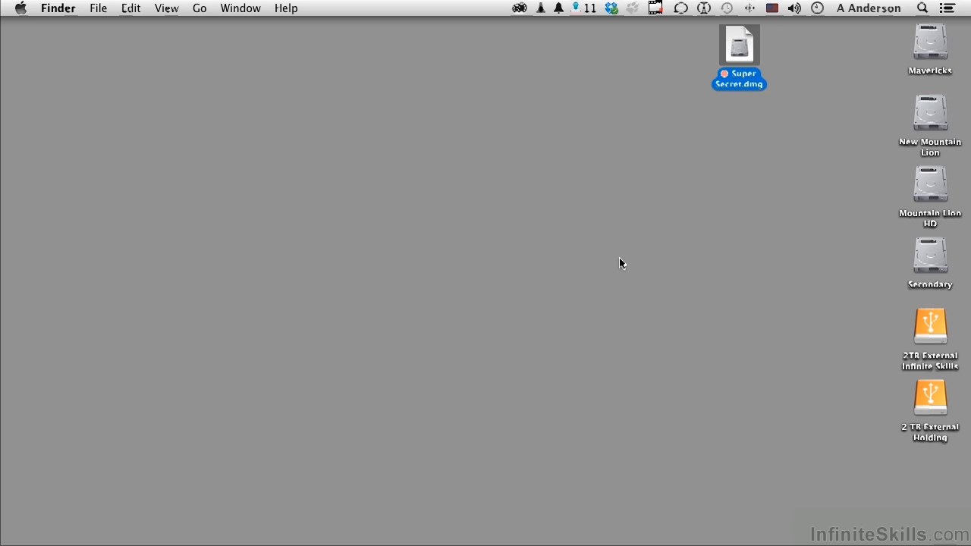
right_click(734, 129)
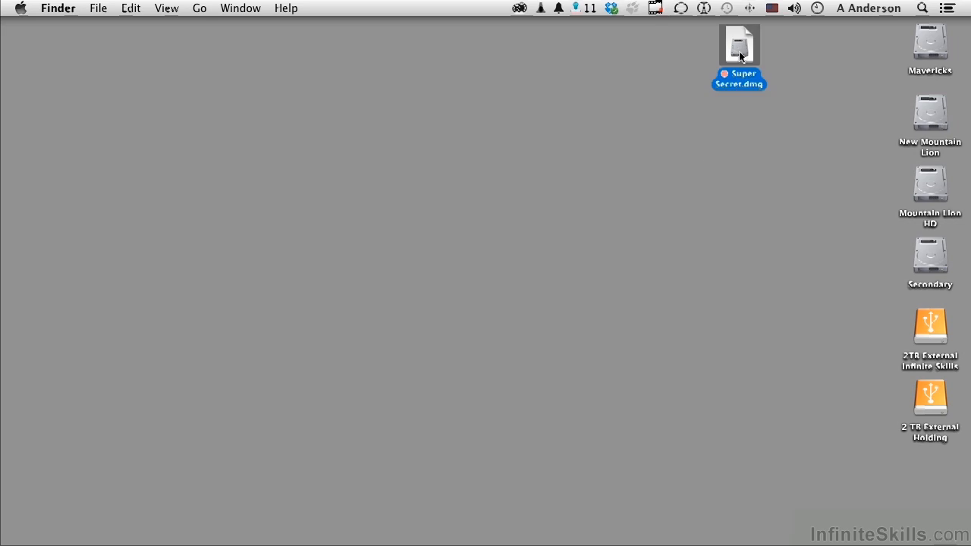
Unlock Super Secret.dmg again with 'Remember password in my keychain' ticked, then eject SuperSecret
double_click(739, 45)
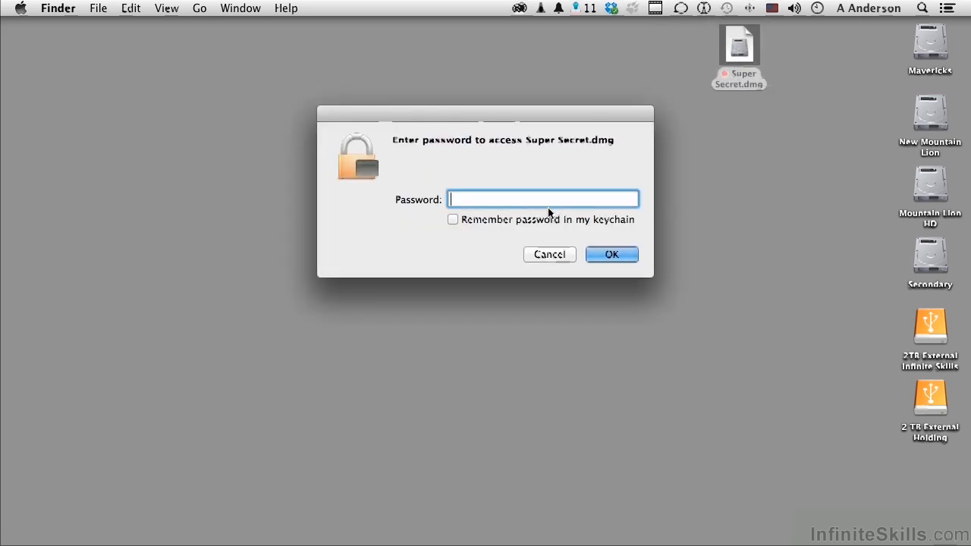
text(••••)
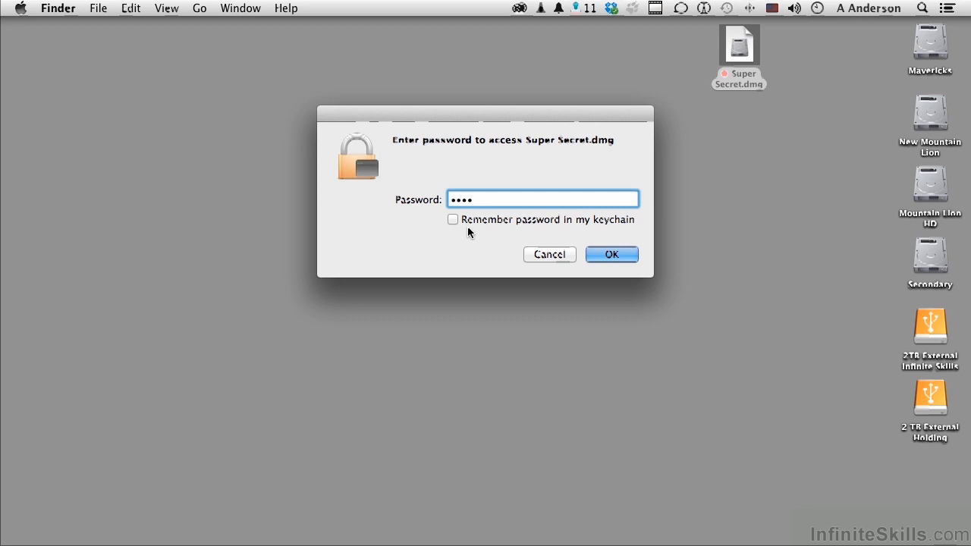
click(452, 220)
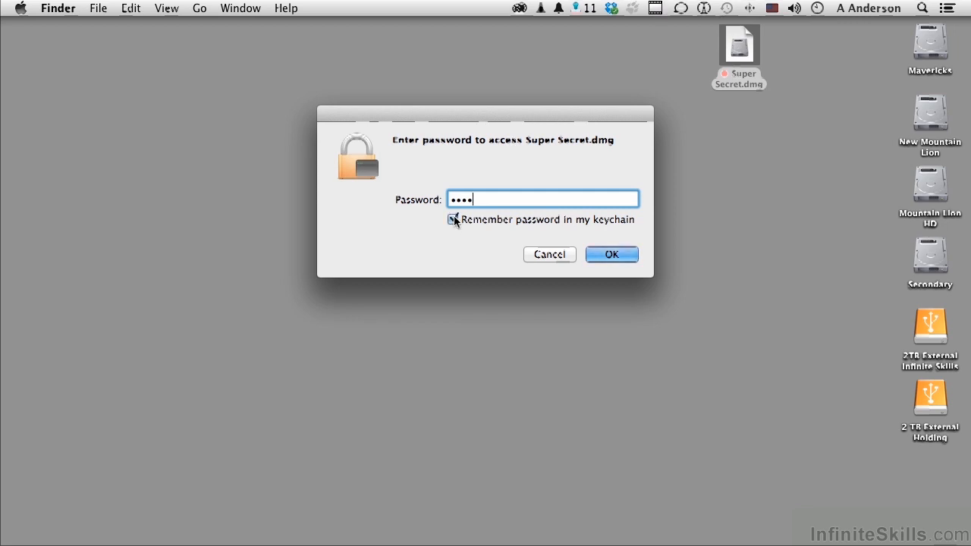
click(612, 255)
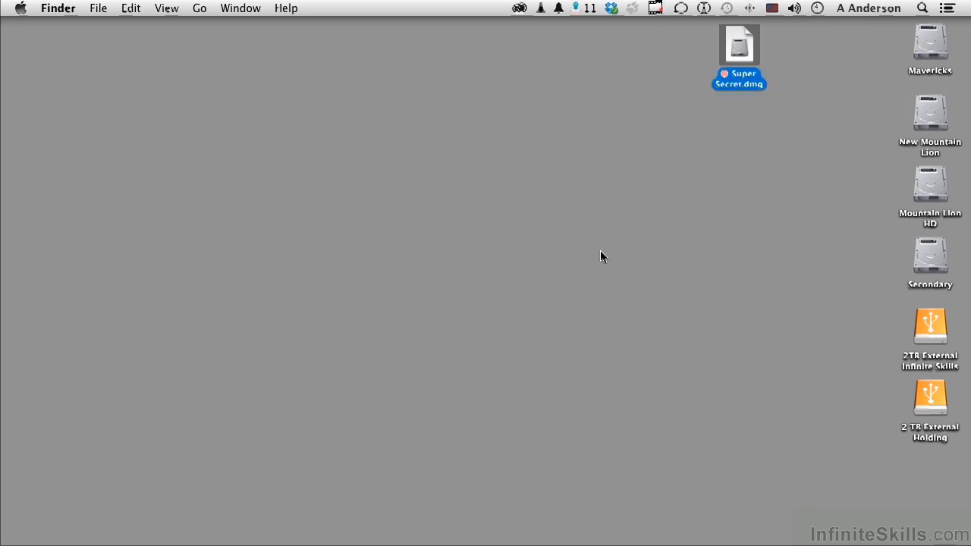
double_click(739, 46)
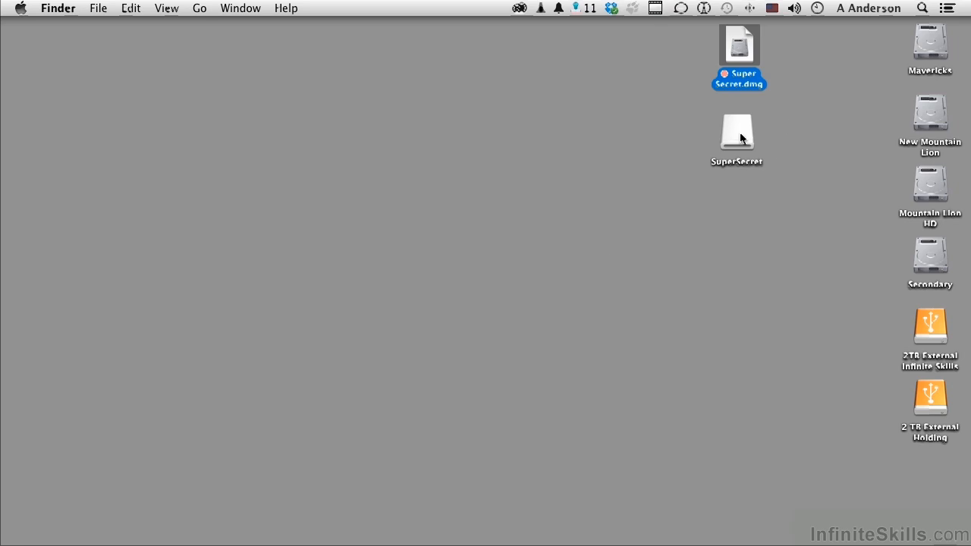
click(737, 132)
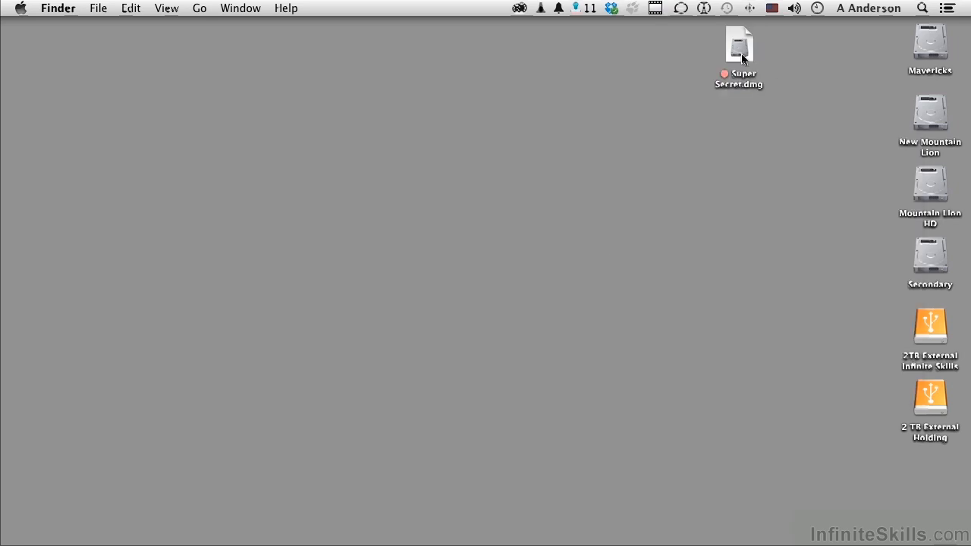
Confirm Super Secret.dmg now mounts without a password prompt, then eject it
double_click(737, 43)
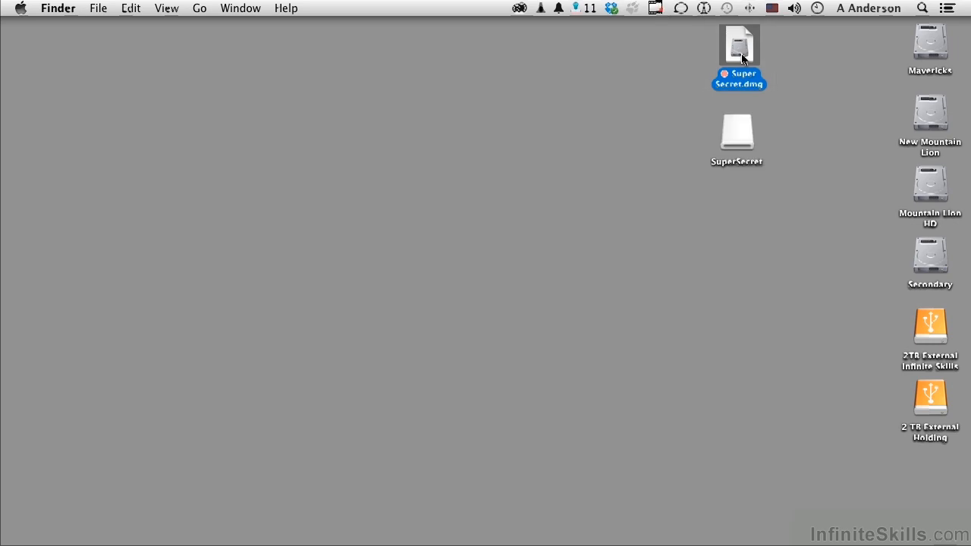
mouse_move(740, 134)
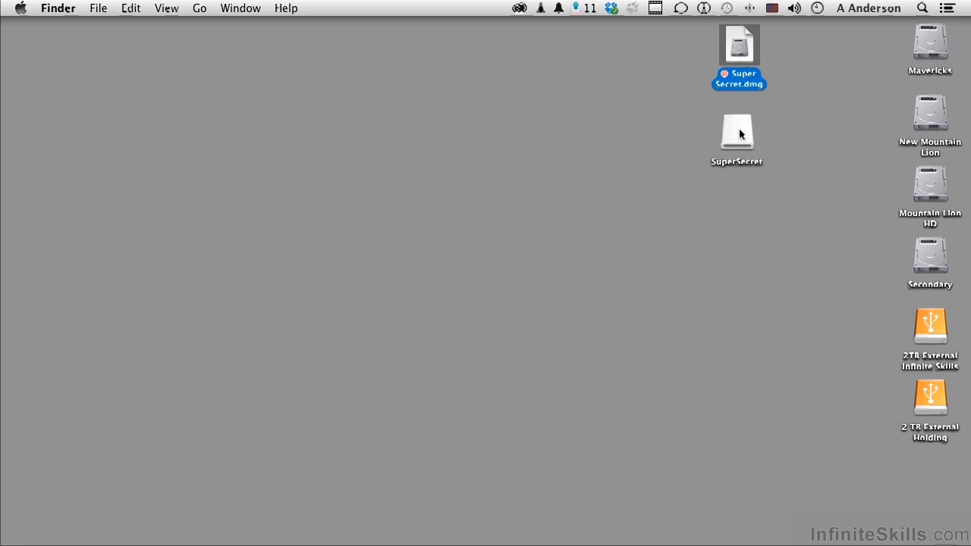
click(737, 133)
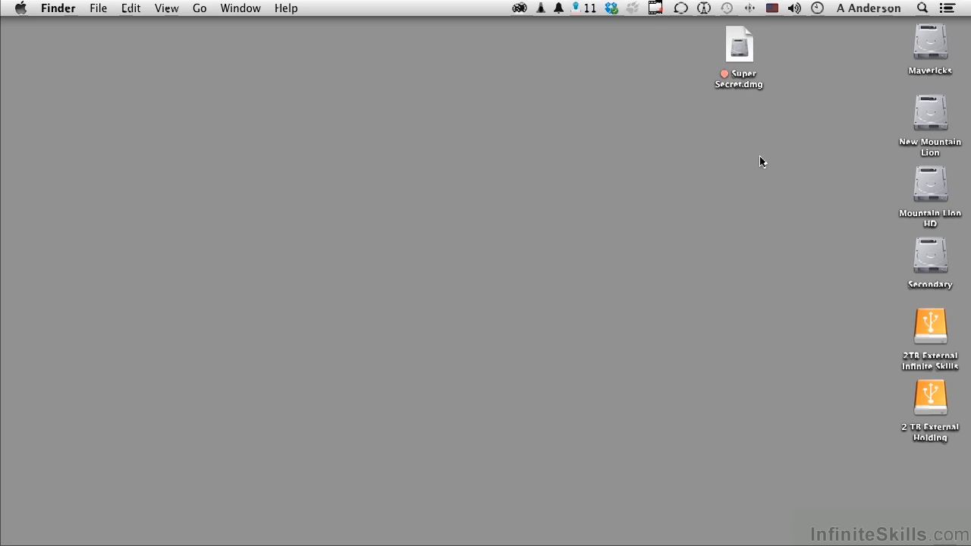
mouse_move(925, 61)
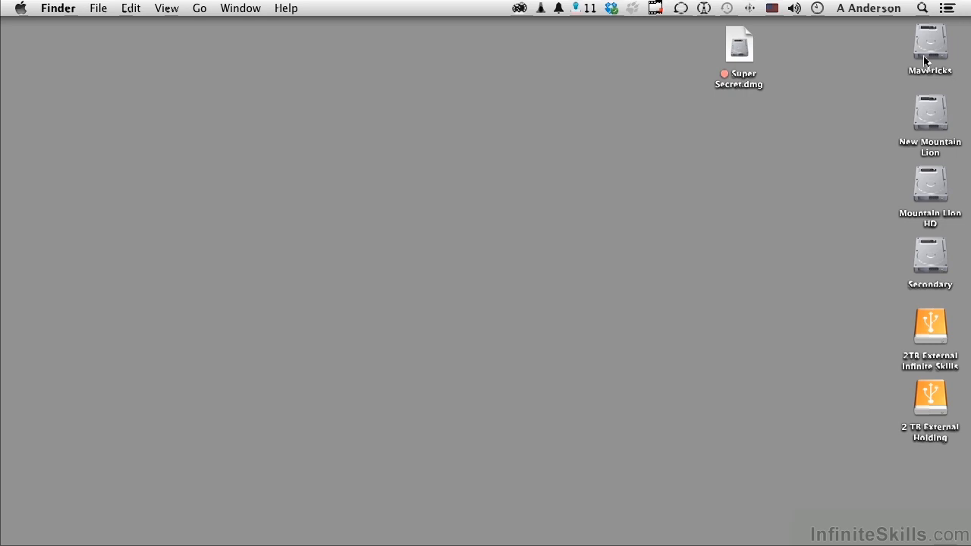
Launch Keychain Access from Mavericks > Applications > Utilities
double_click(928, 46)
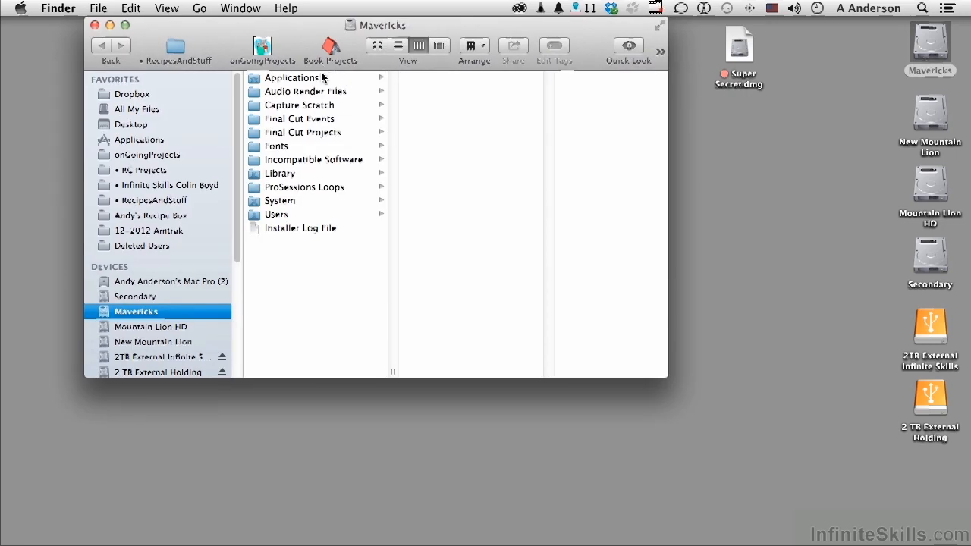
click(291, 77)
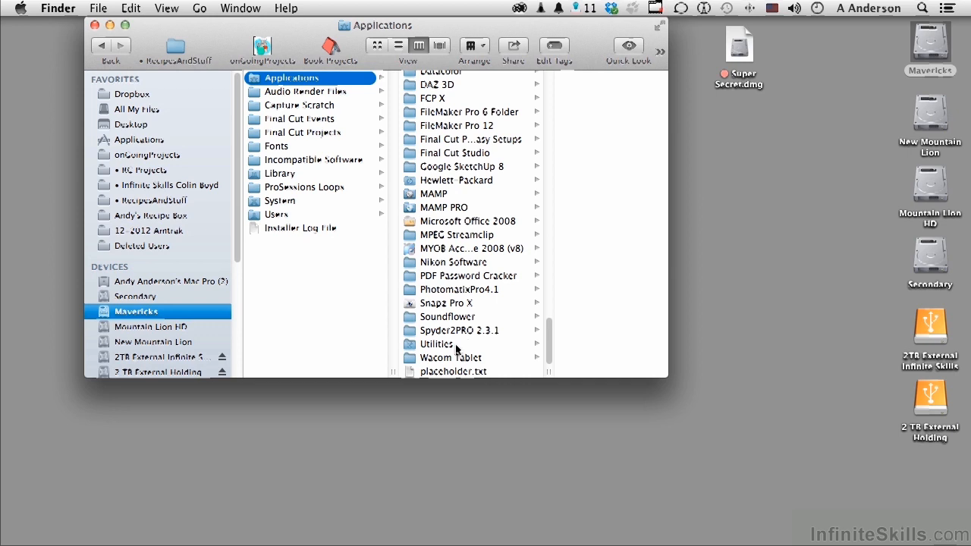
click(435, 343)
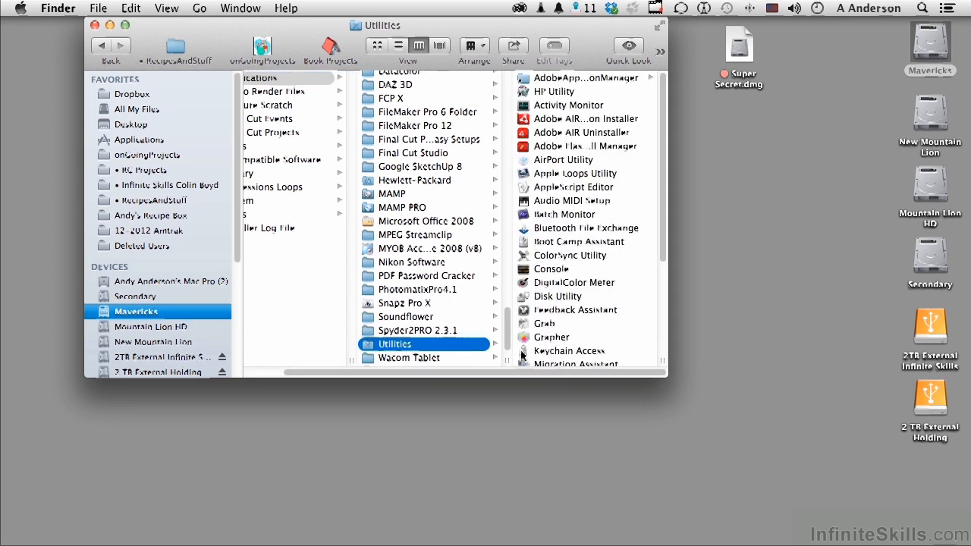
click(569, 350)
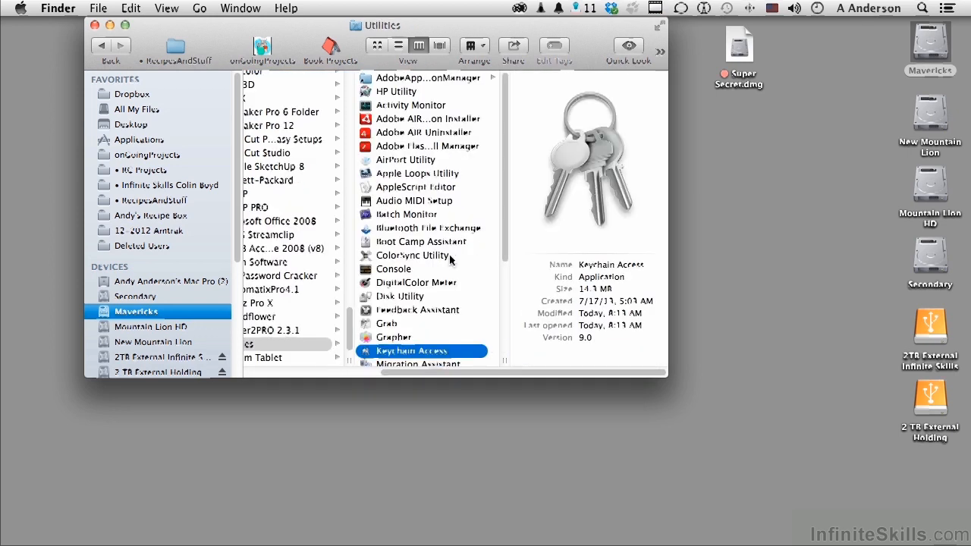
double_click(410, 350)
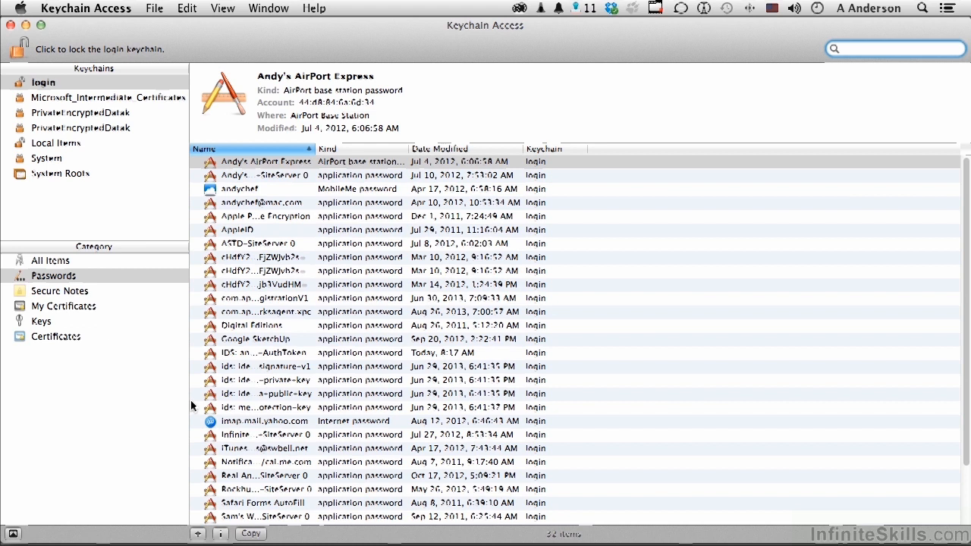
Scroll the Passwords list down to the Super Secret.dmg disk image password entry
scroll(down, 3)
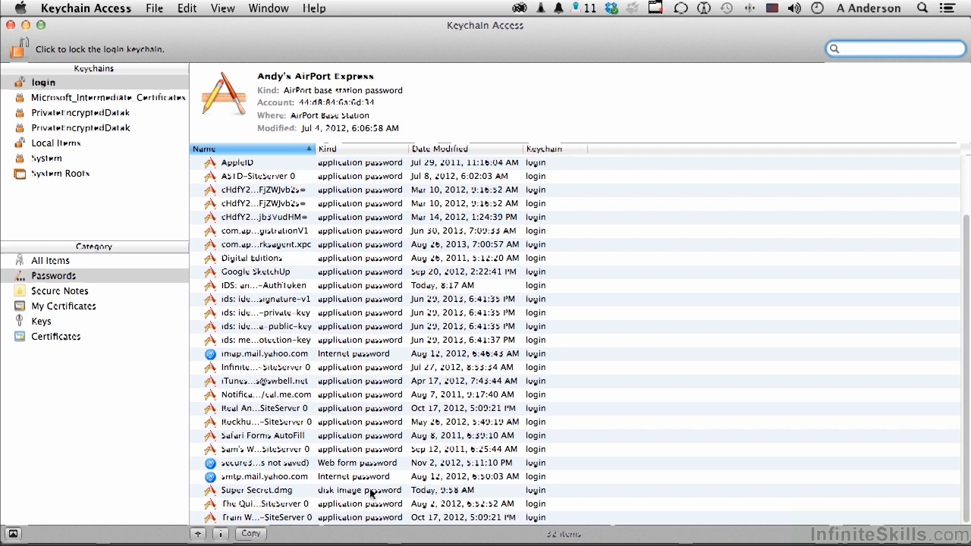
double_click(261, 490)
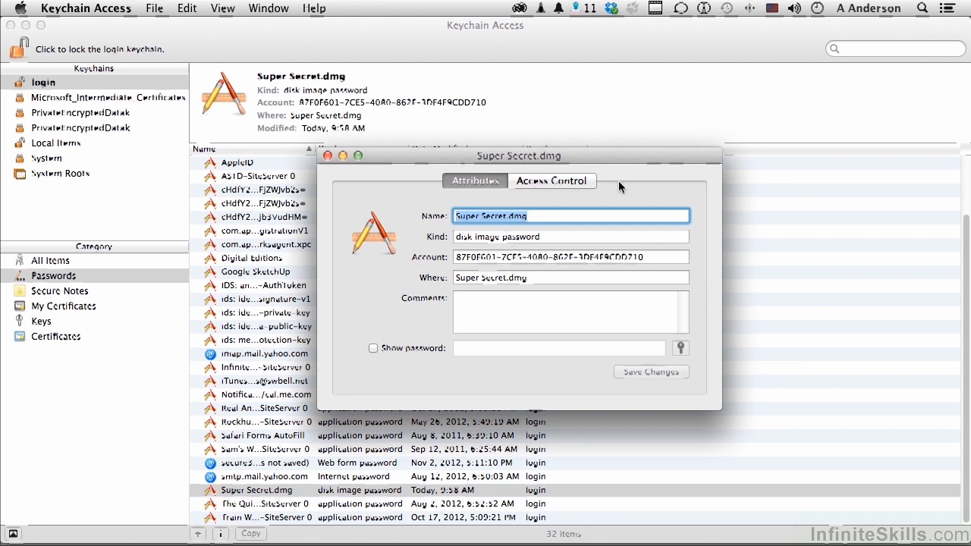
mouse_move(543, 228)
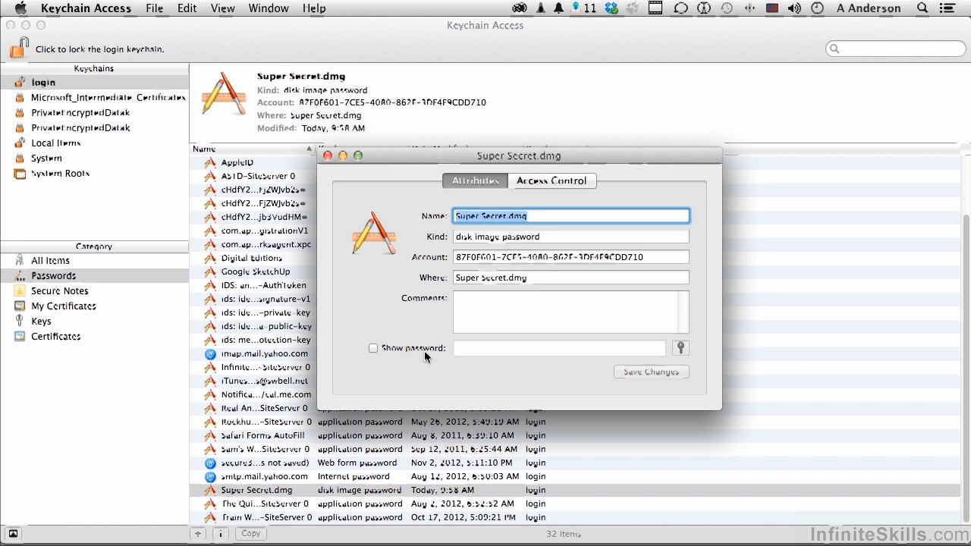
click(373, 347)
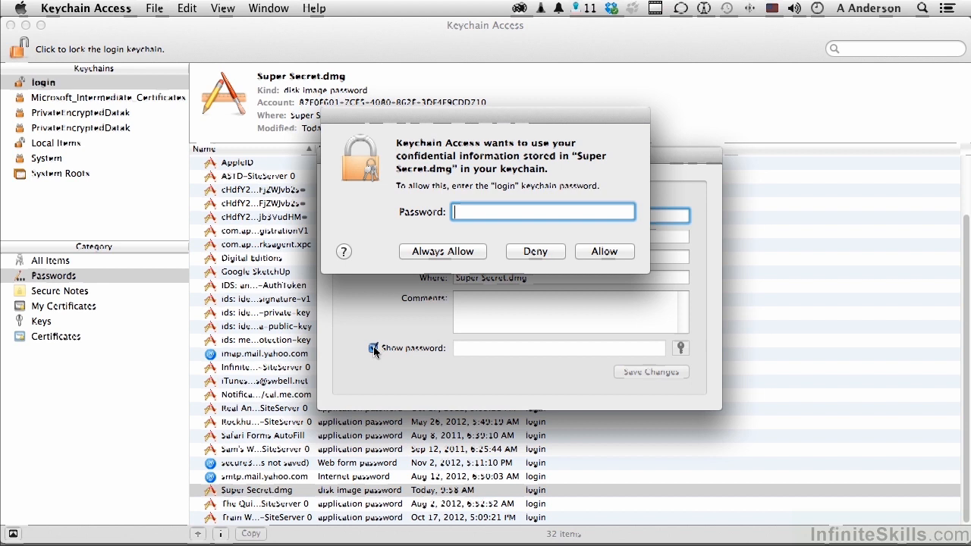
text(•)
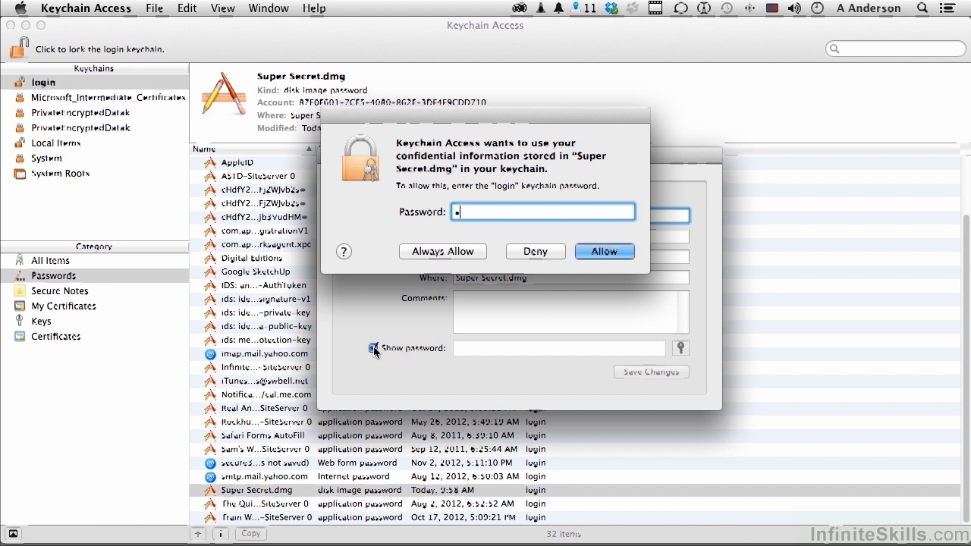
text(password)
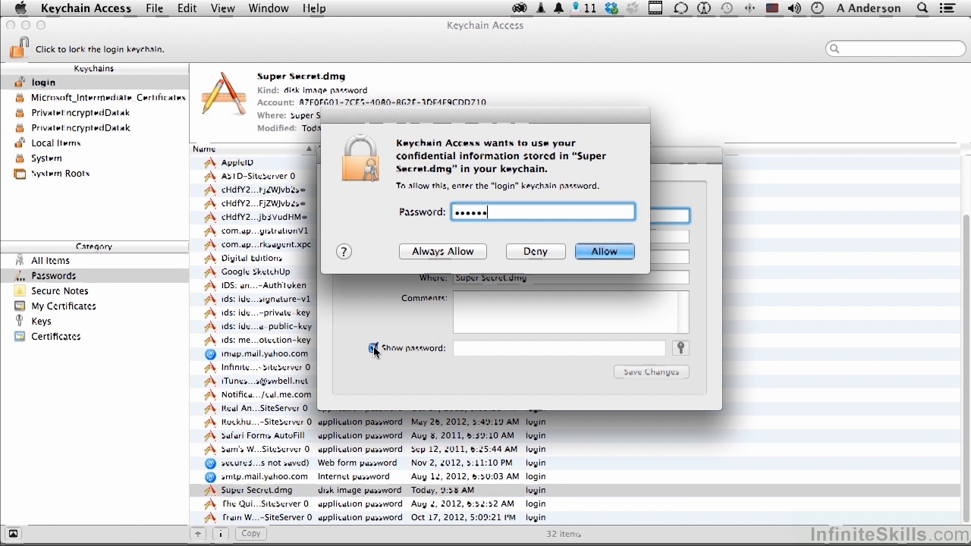
click(374, 347)
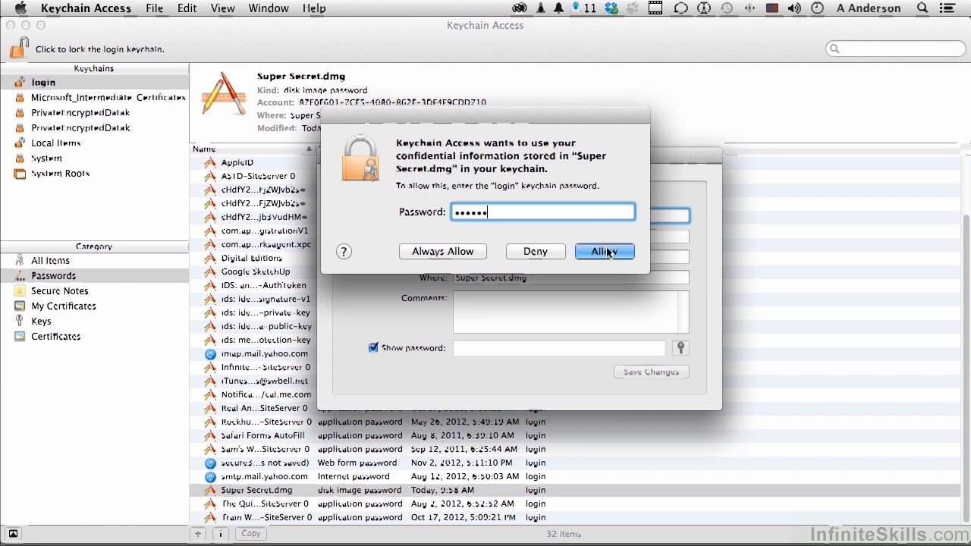
click(604, 252)
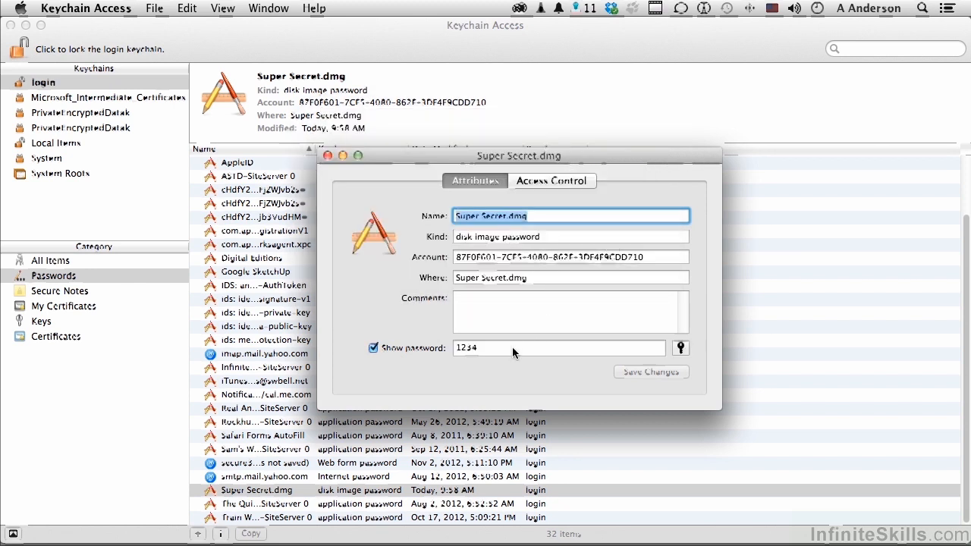
mouse_move(603, 233)
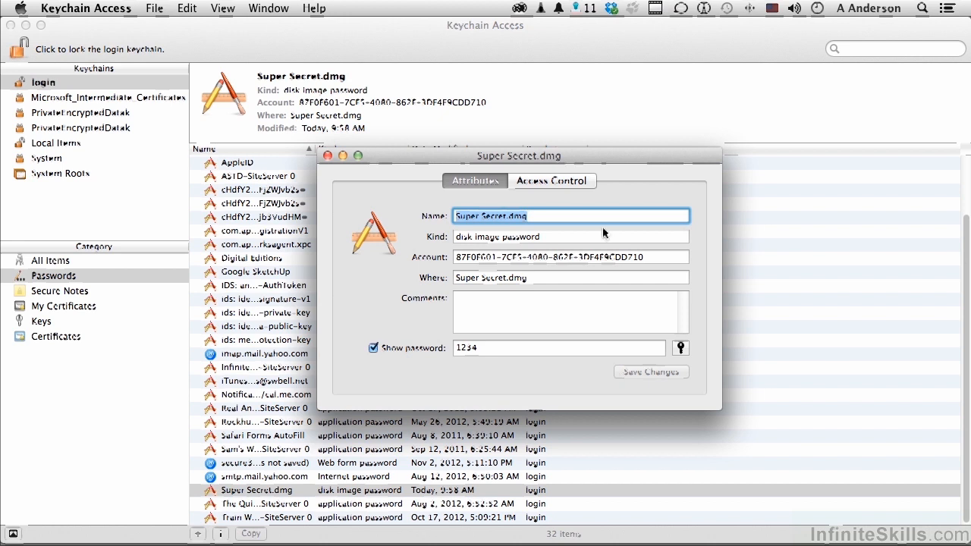
In Access Control, remove diskimages-helper from the applications allowed to use the item
click(552, 180)
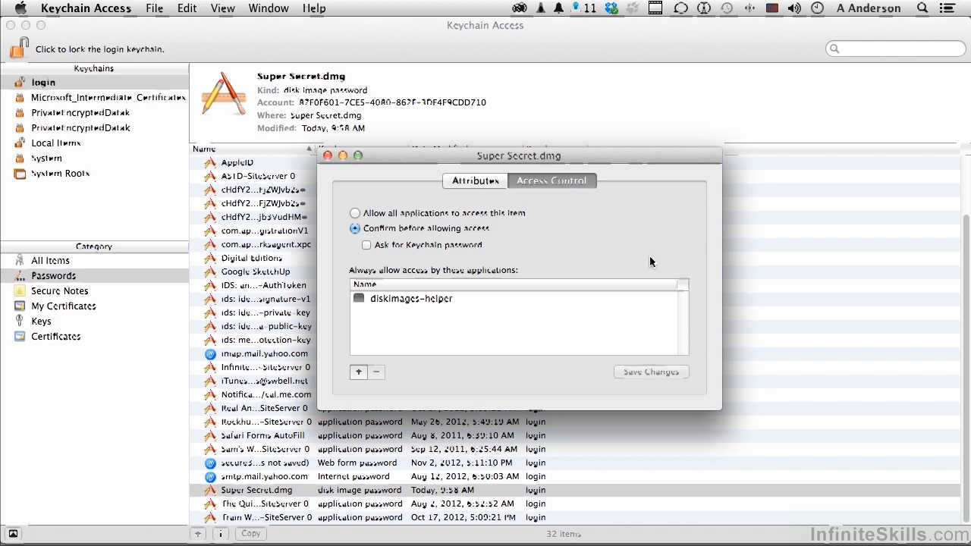
mouse_move(512, 213)
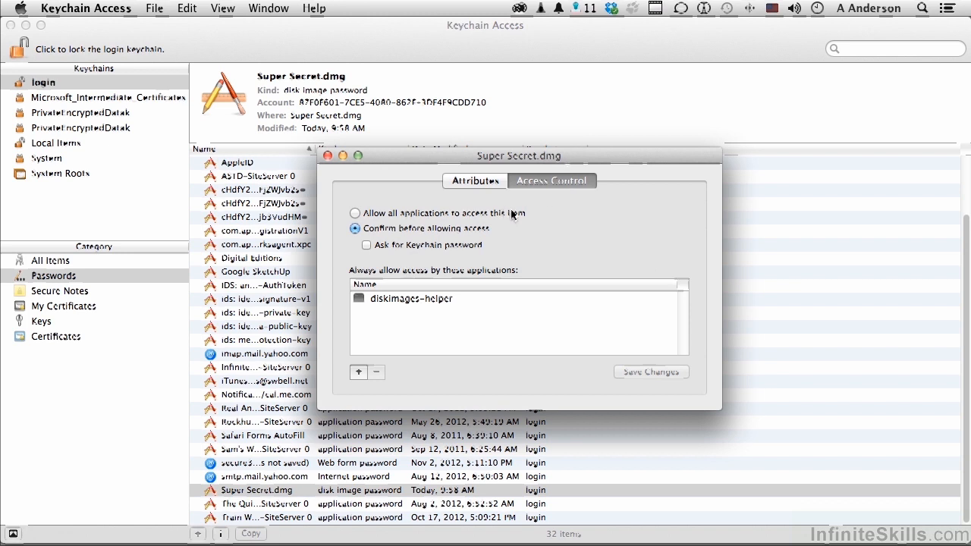
mouse_move(469, 237)
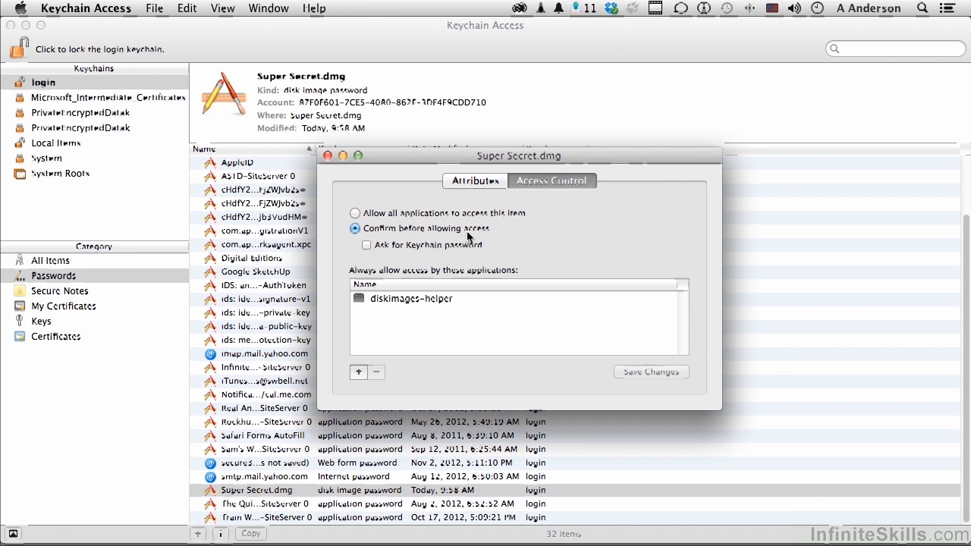
mouse_move(463, 255)
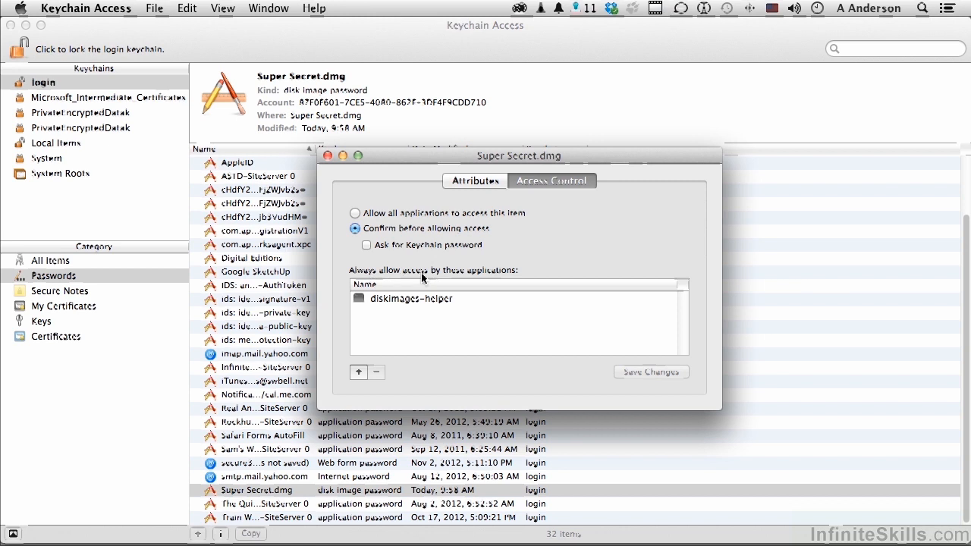
click(411, 298)
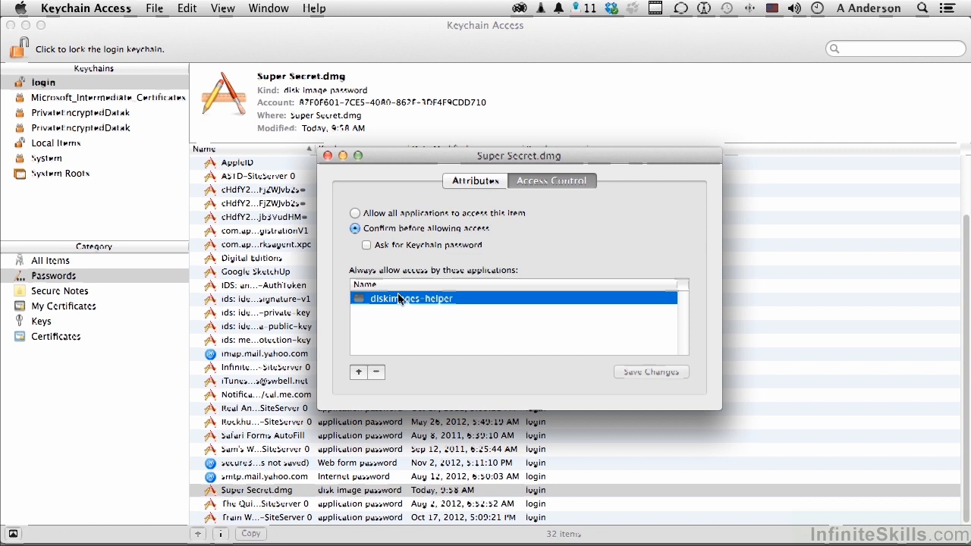
mouse_move(388, 355)
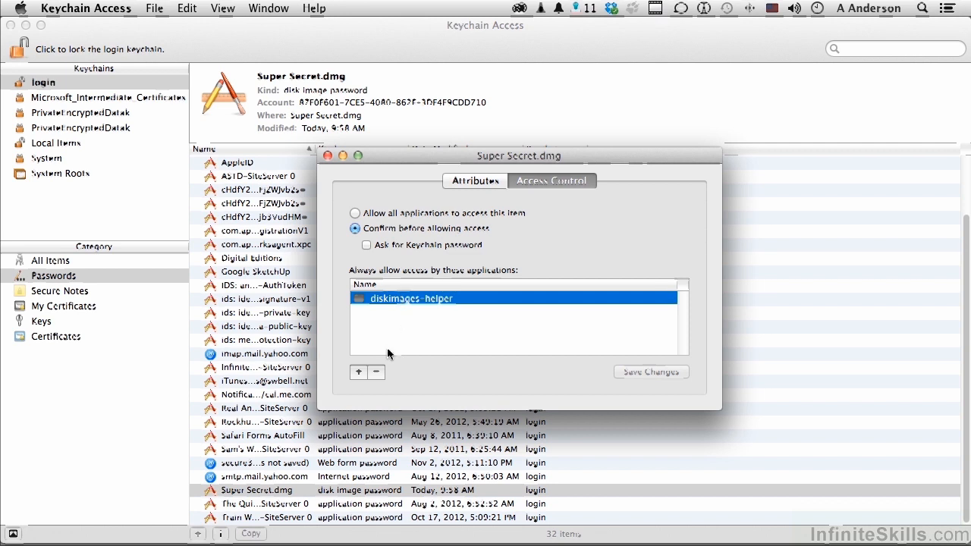
click(376, 372)
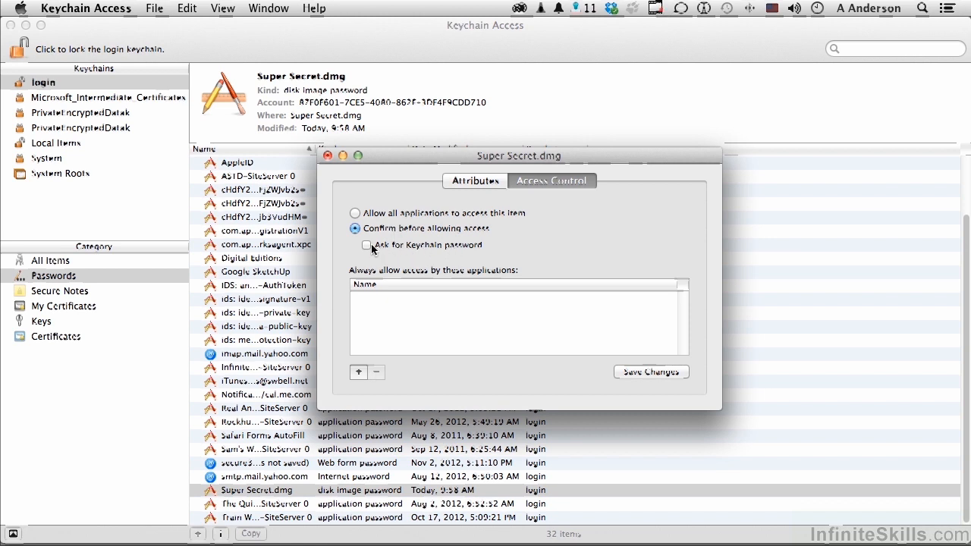
Require the keychain password for access and save the change, authorising with the login password
click(367, 244)
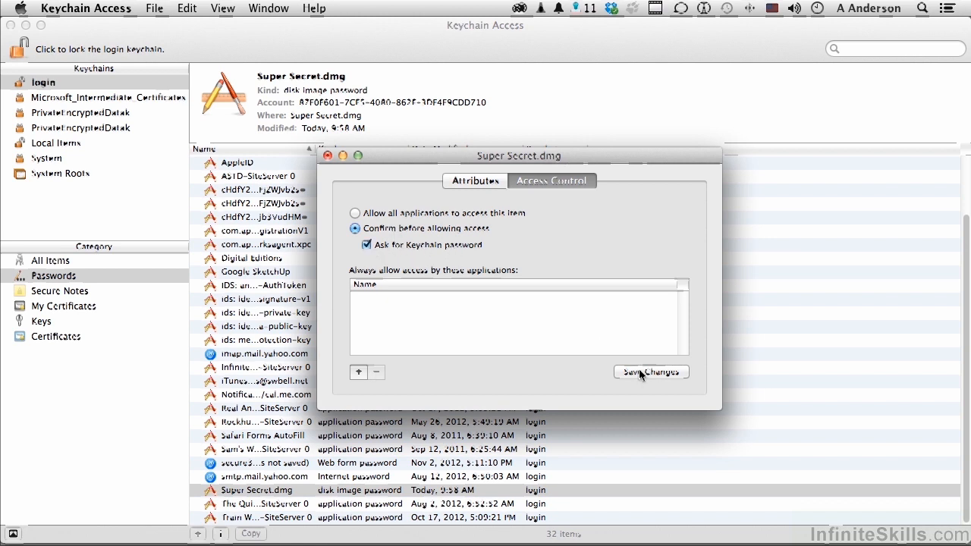
click(650, 372)
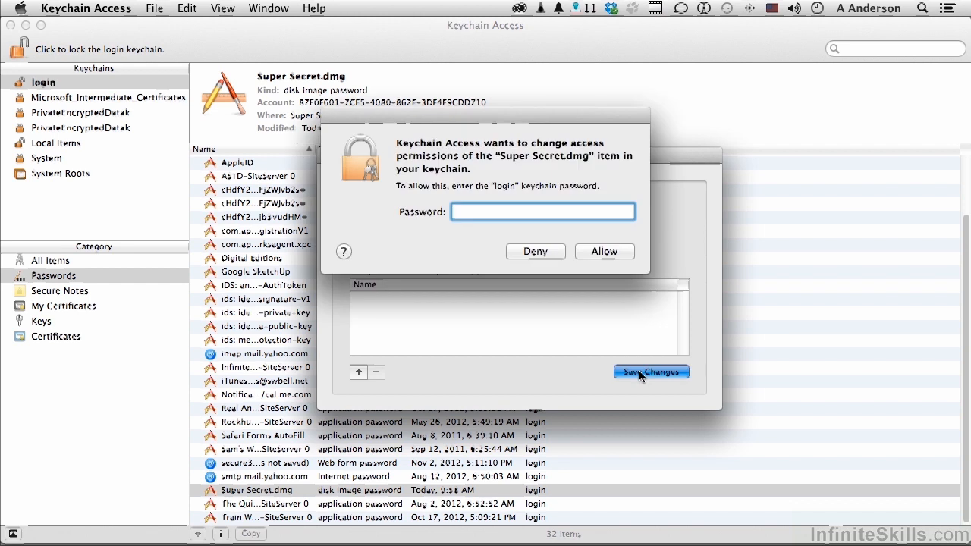
text(••••)
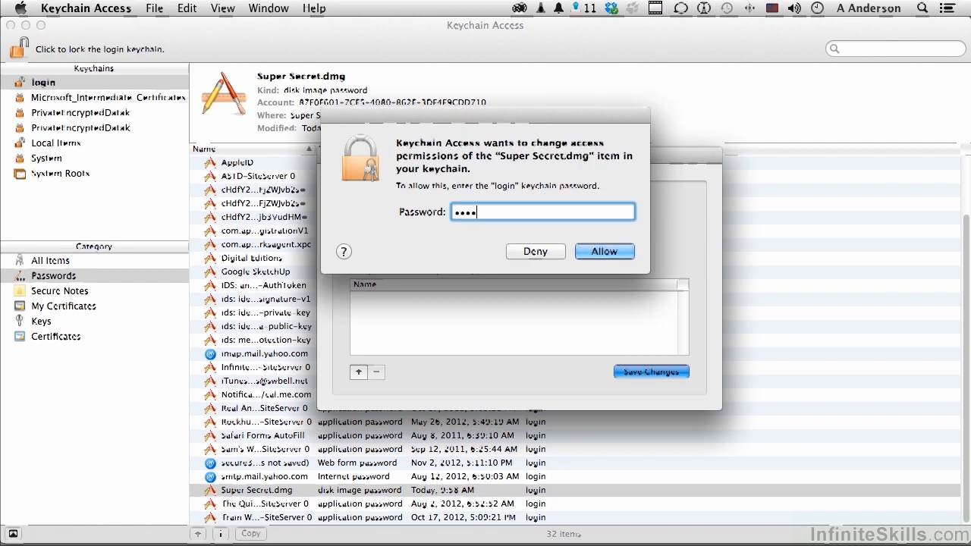
click(604, 251)
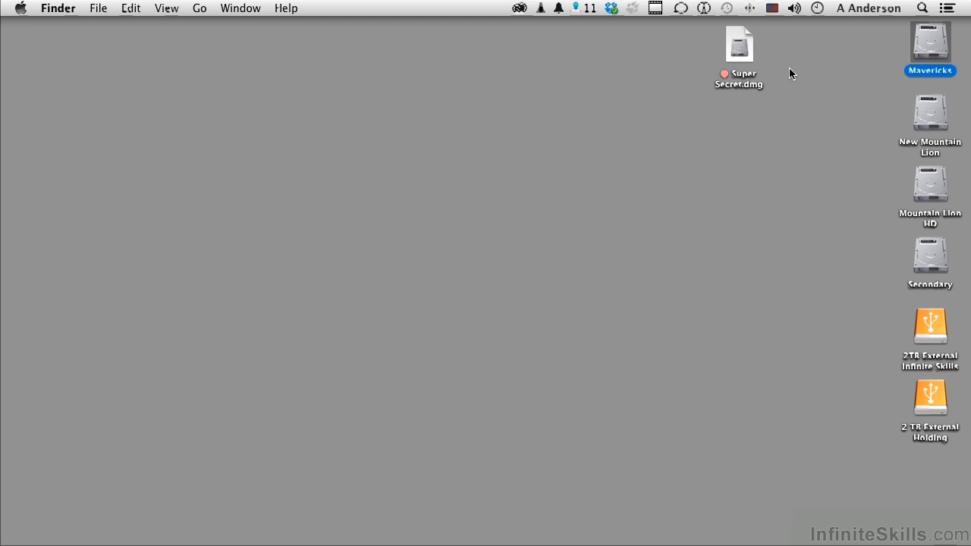
click(737, 44)
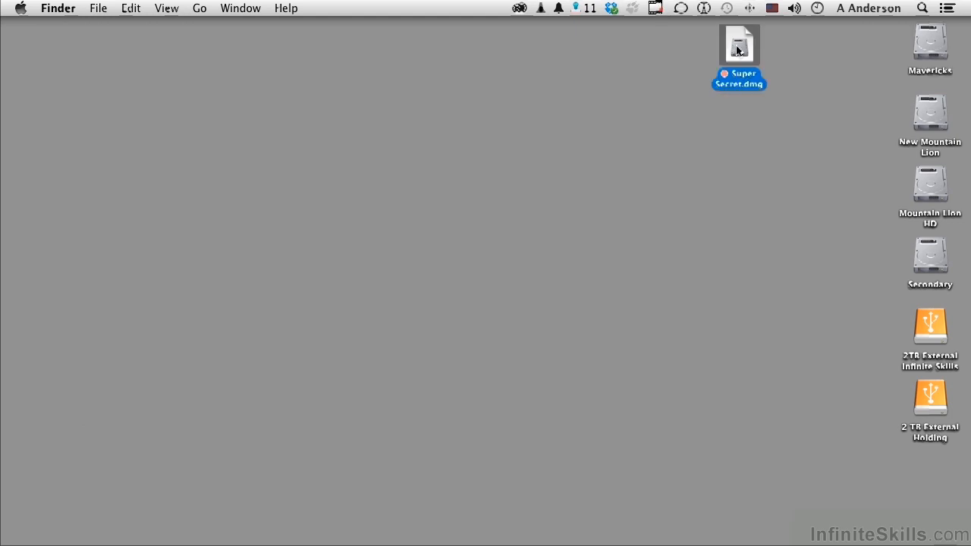
double_click(739, 46)
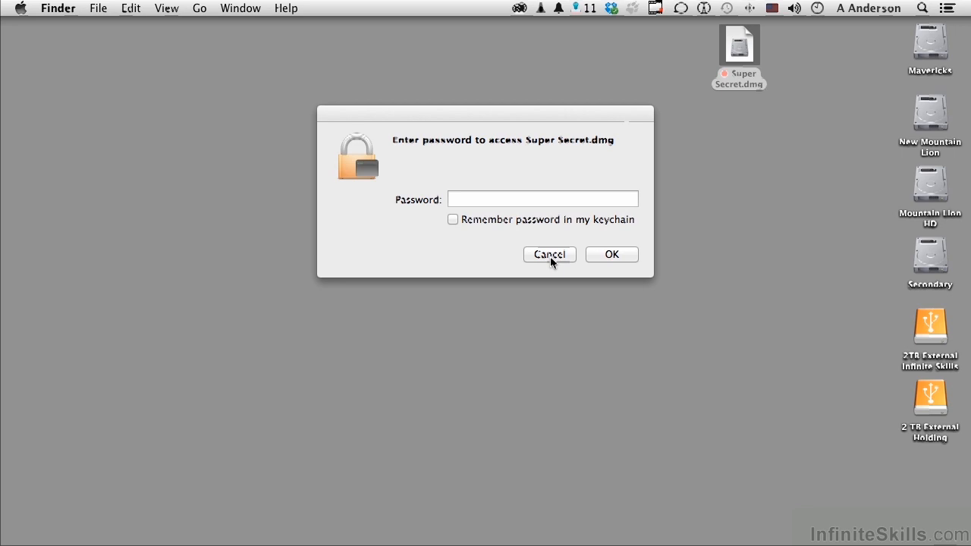
click(548, 255)
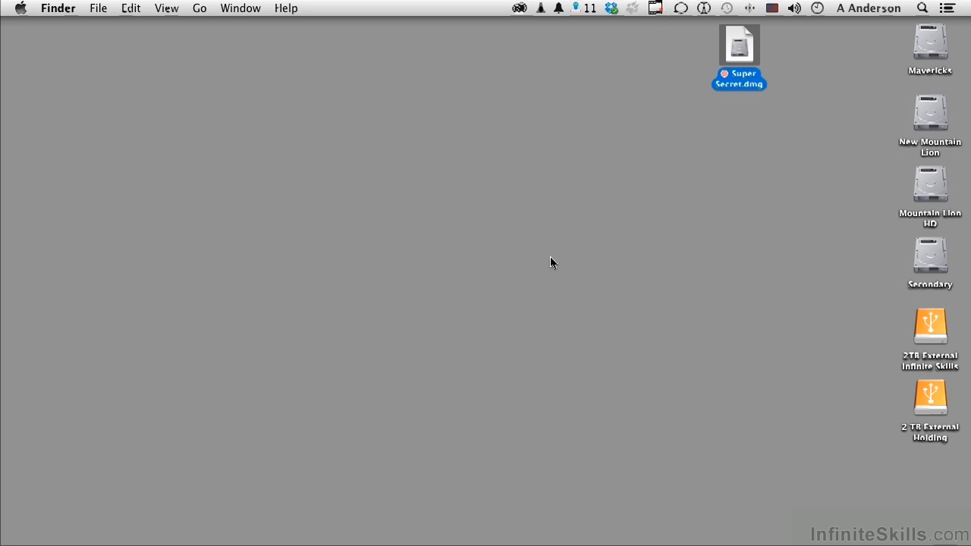